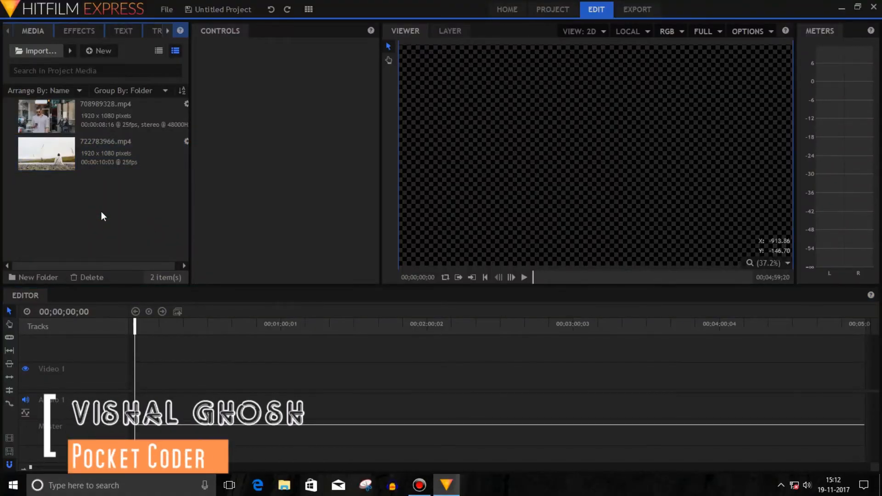
mouse_move(729, 114)
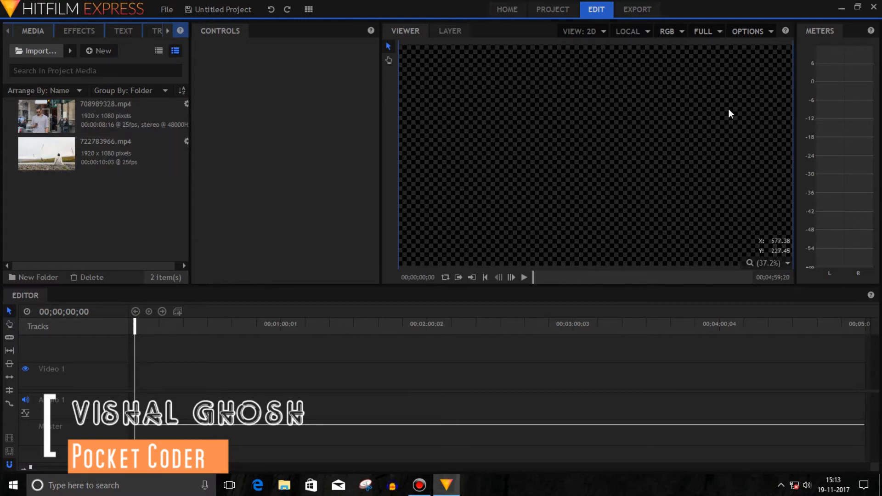
Lower the viewer preview quality from Full to Quarter.
click(702, 32)
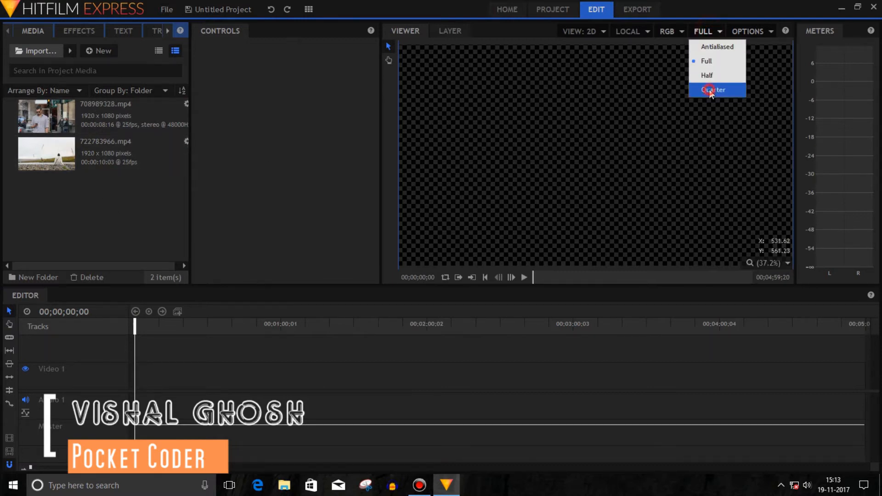
click(713, 90)
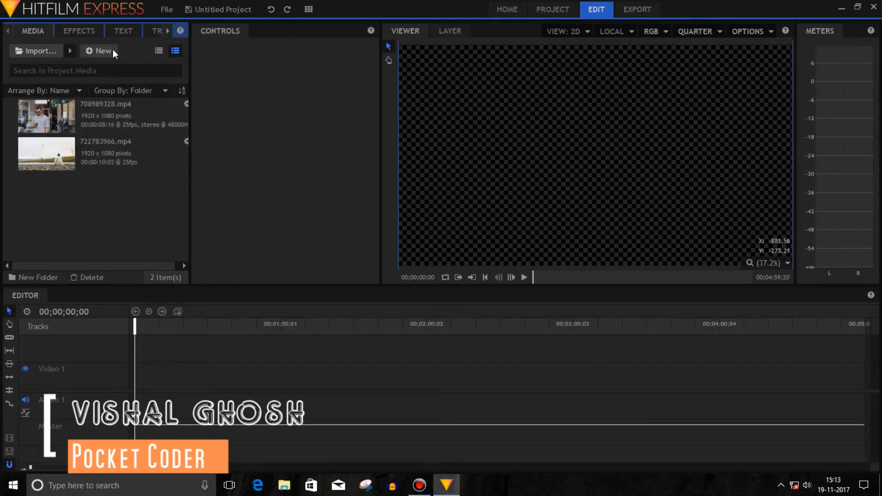
Create a new 1920×1080 composite shot named 'split screen'.
click(98, 51)
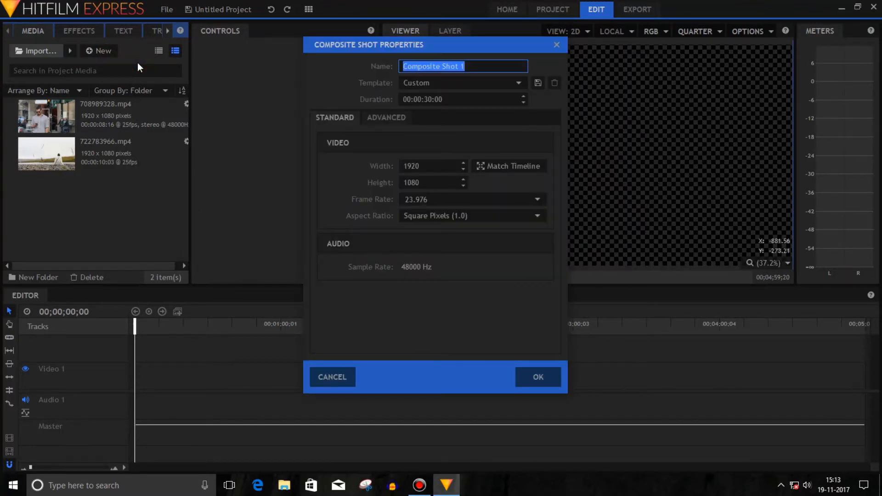
text(split)
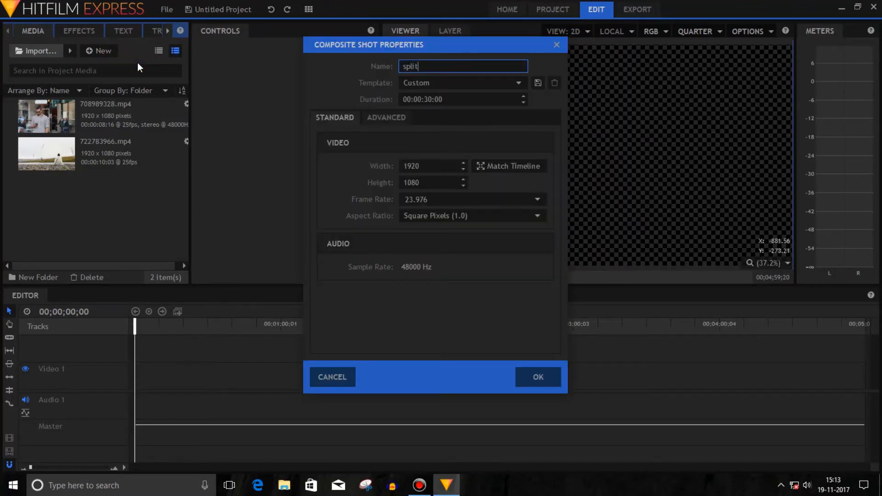
text(screen)
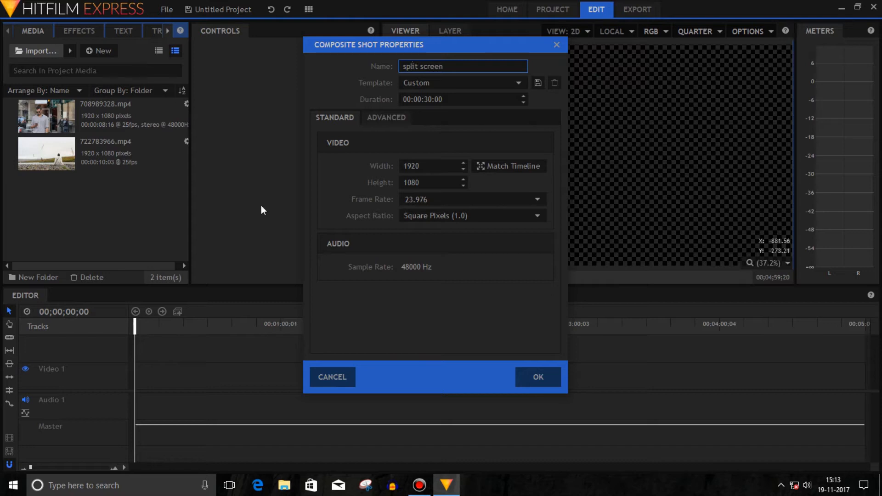
click(537, 377)
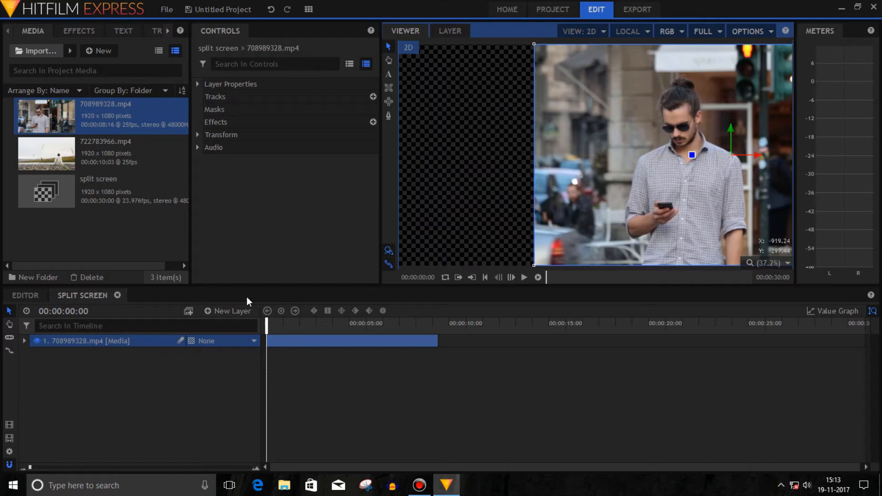
Place 708989328.mp4 into the split screen composite on the right half of the frame.
click(105, 151)
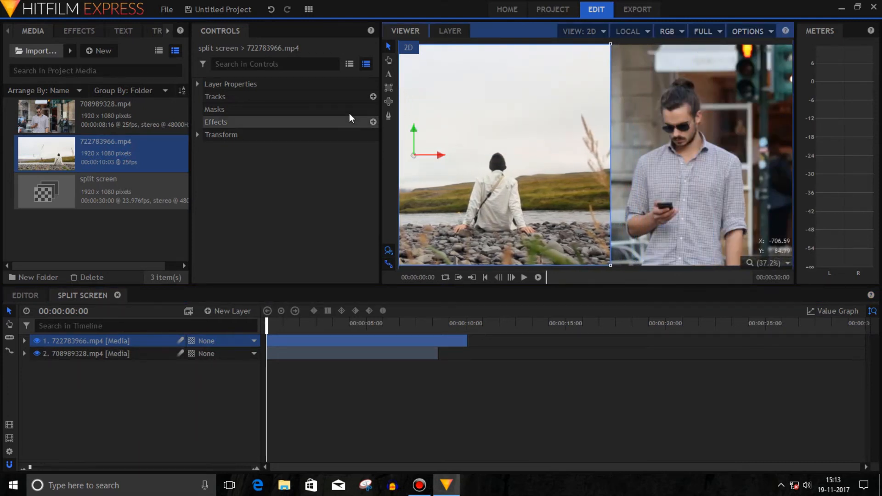
Scale the left 722783966.mp4 clip up to 110% via its Transform properties.
click(222, 134)
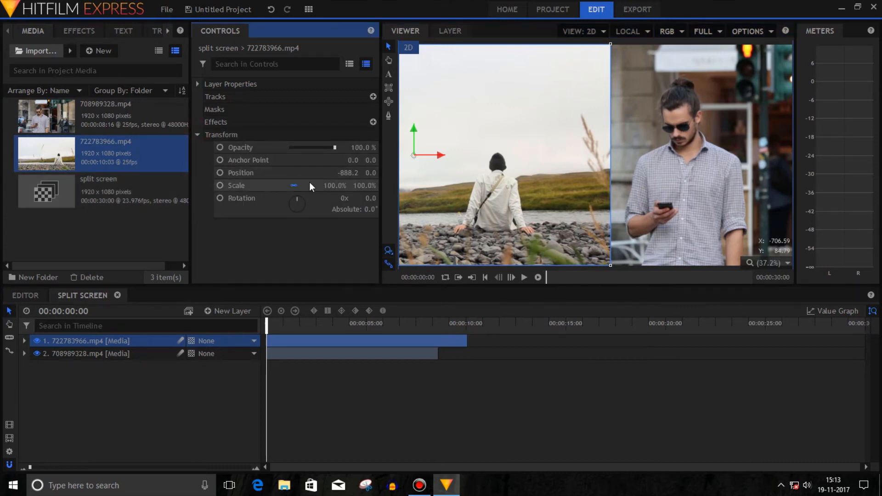
drag(293, 185, 316, 185)
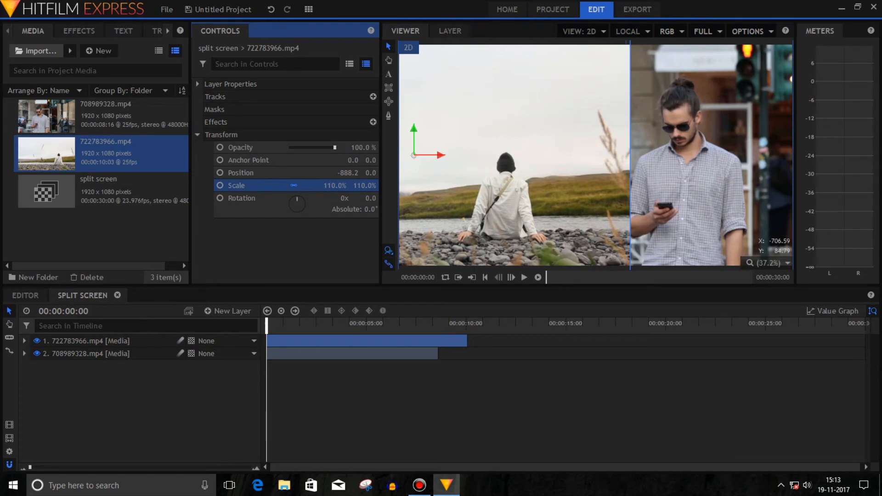
mouse_move(346, 113)
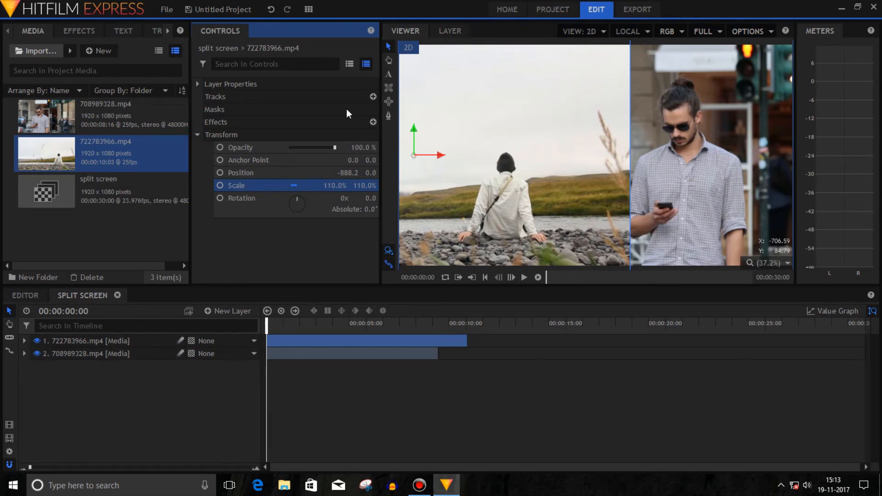
click(214, 110)
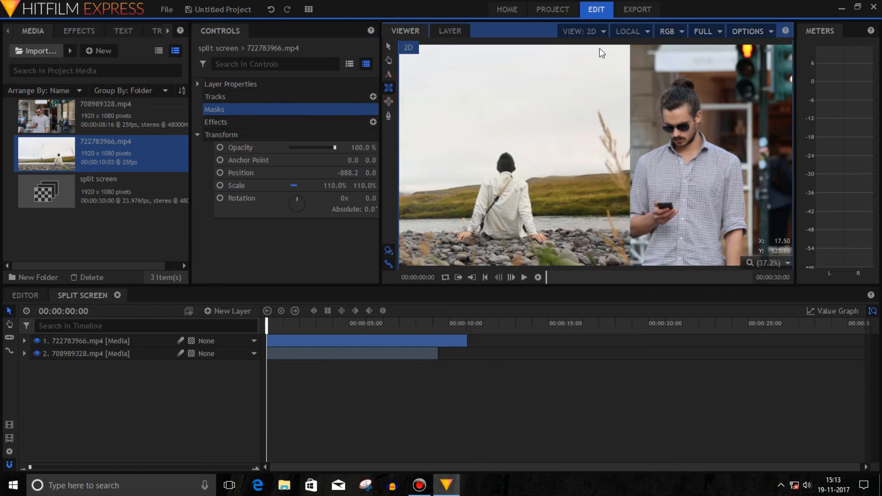
mouse_move(602, 51)
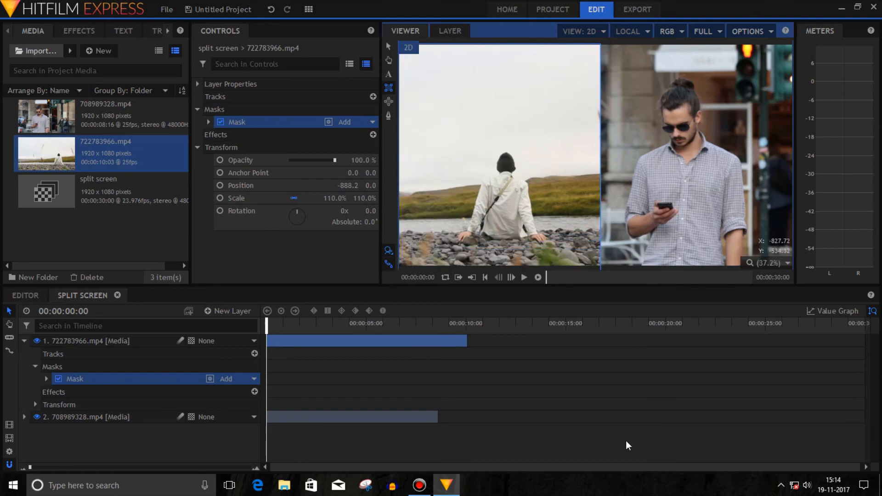
mouse_move(514, 343)
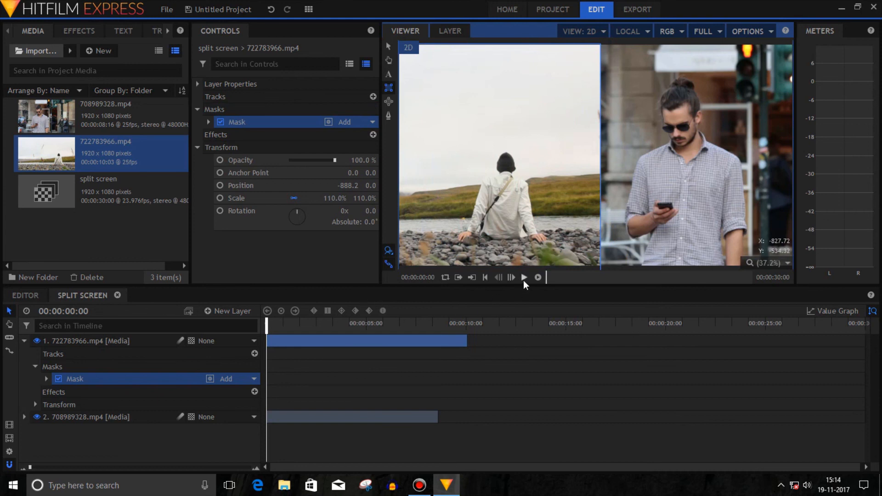
Crop the left clip's right edge with a rectangular mask and play the composite.
click(523, 276)
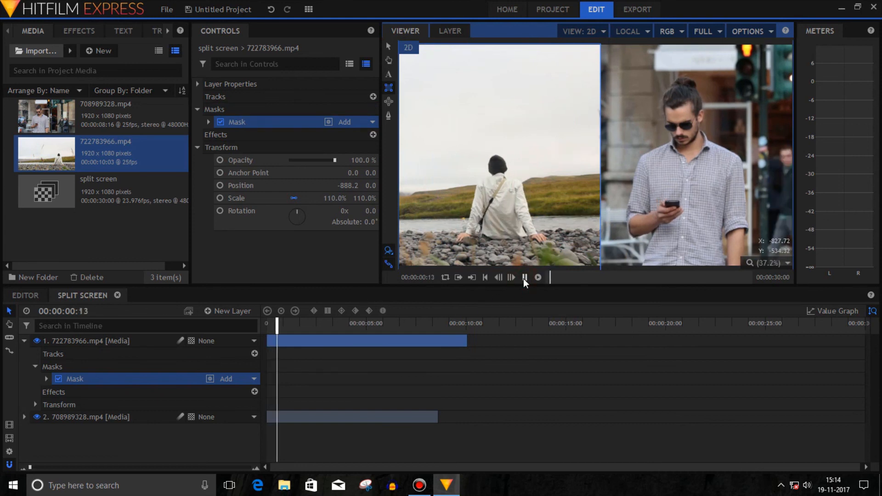